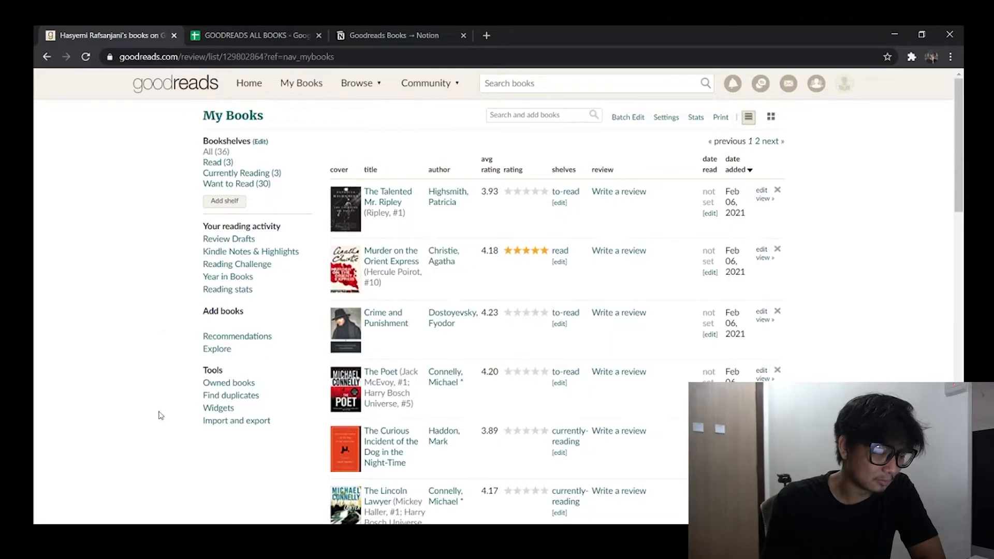
pyautogui.moveTo(228, 425)
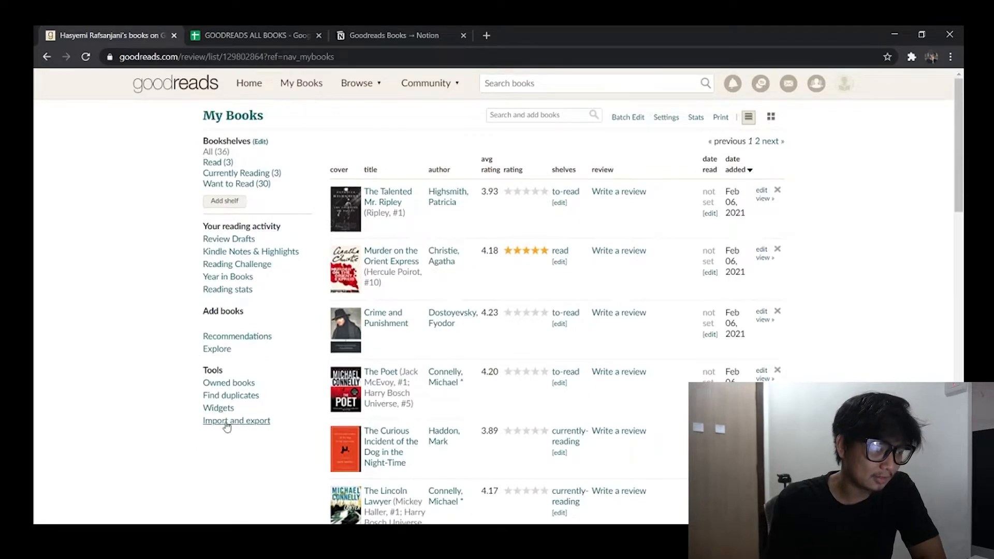
# - Download the 'Your export from 02/06/2021' Goodreads CSV and view it in Google Sheets
pyautogui.click(237, 420)
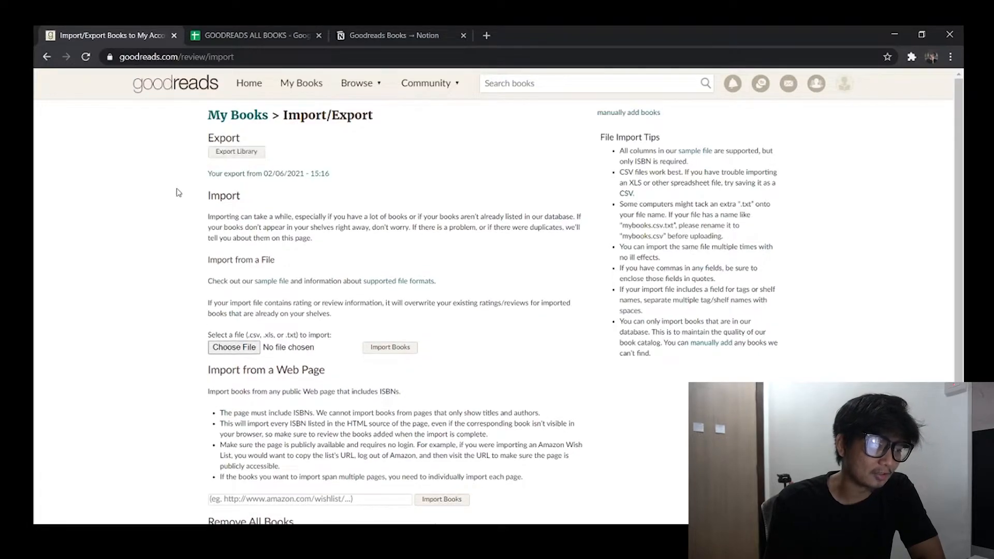
pyautogui.click(283, 178)
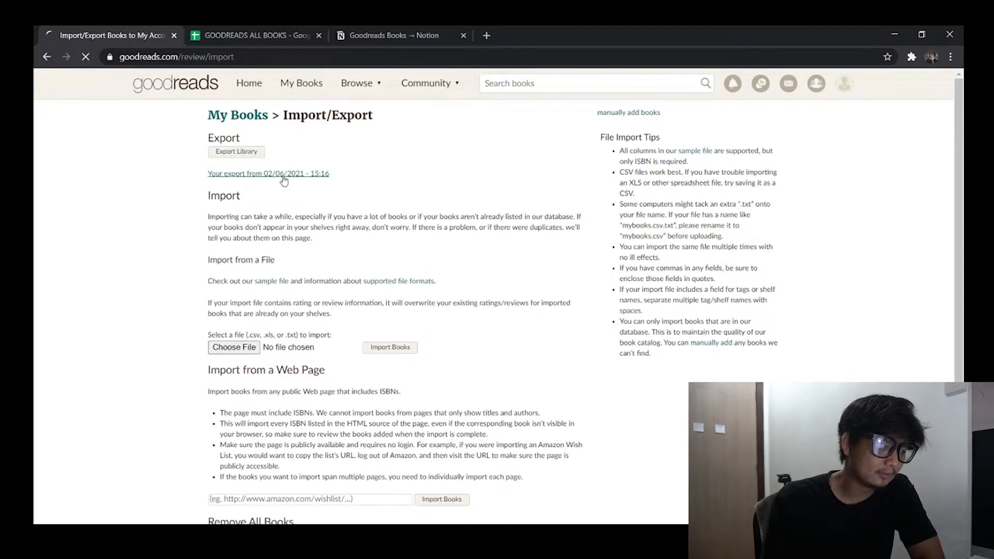
pyautogui.click(284, 176)
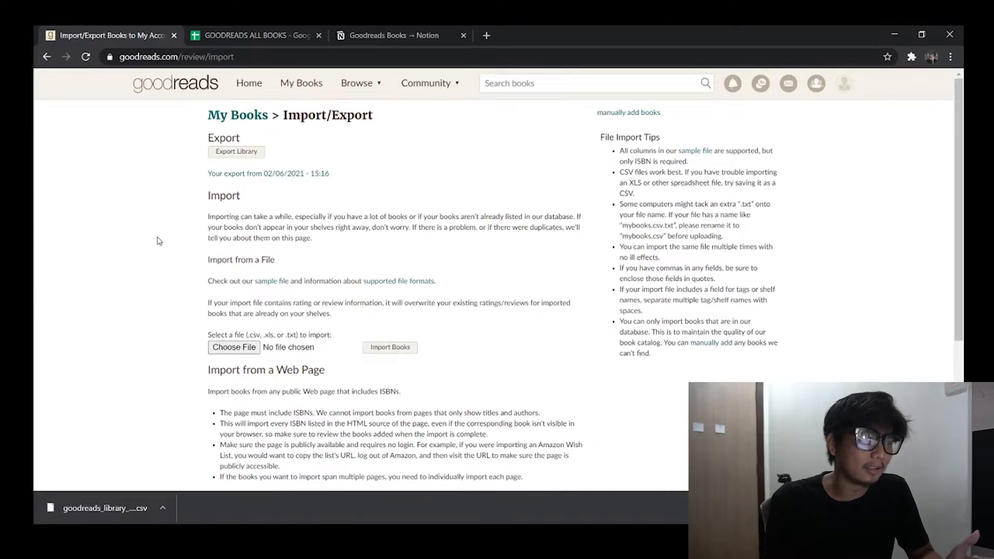
pyautogui.click(260, 35)
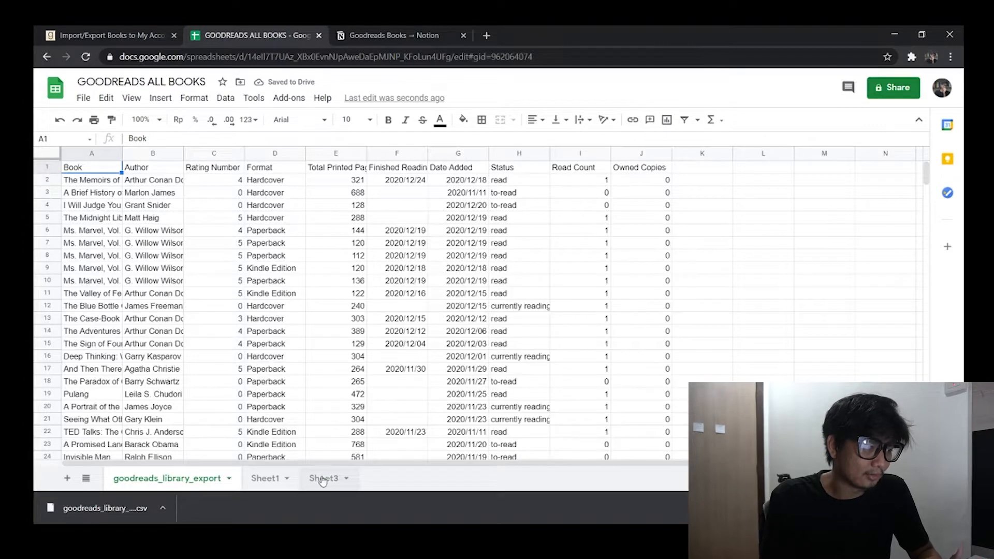
# - Browse all export columns on Sheet3, then bring up the Goodreads Books → Notion page
pyautogui.click(323, 479)
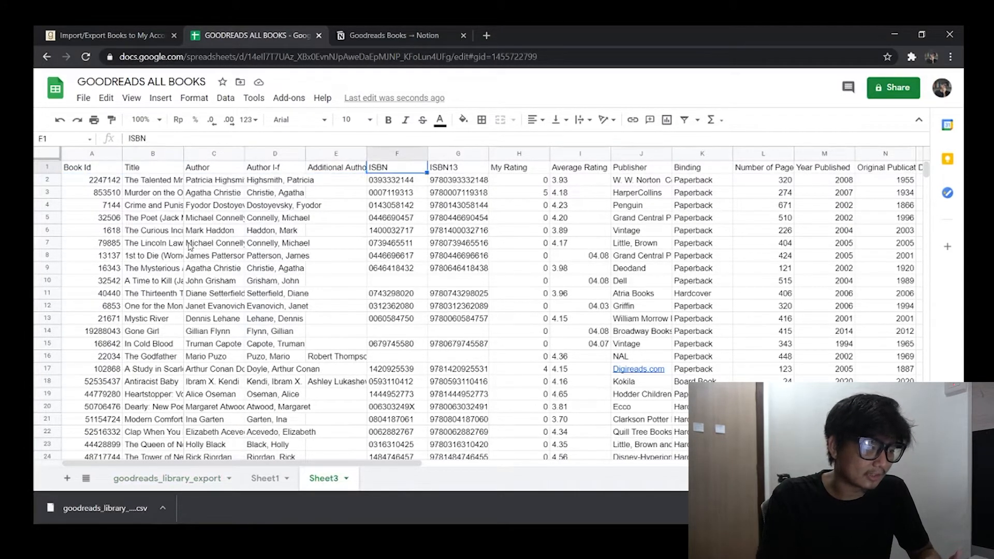
pyautogui.hscroll(3)
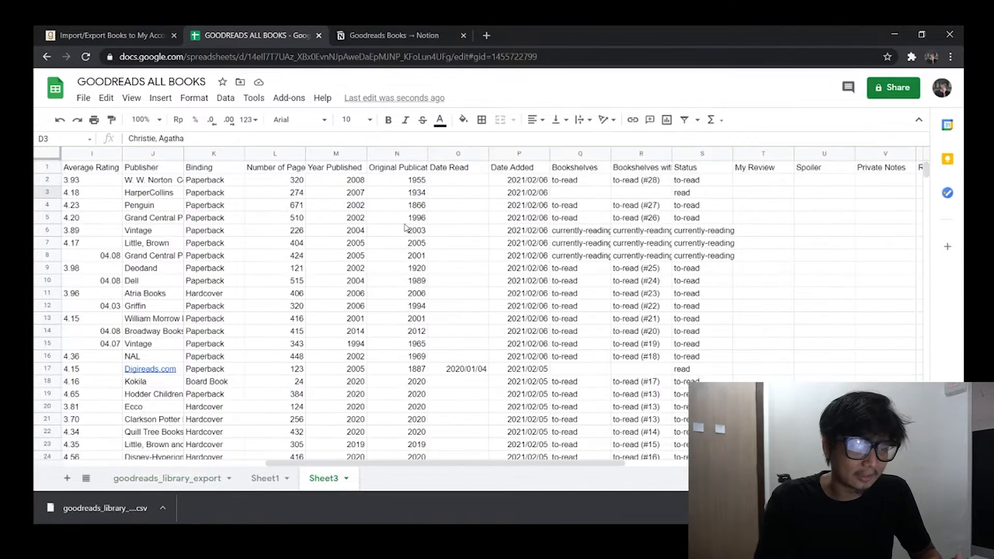
pyautogui.hscroll(3)
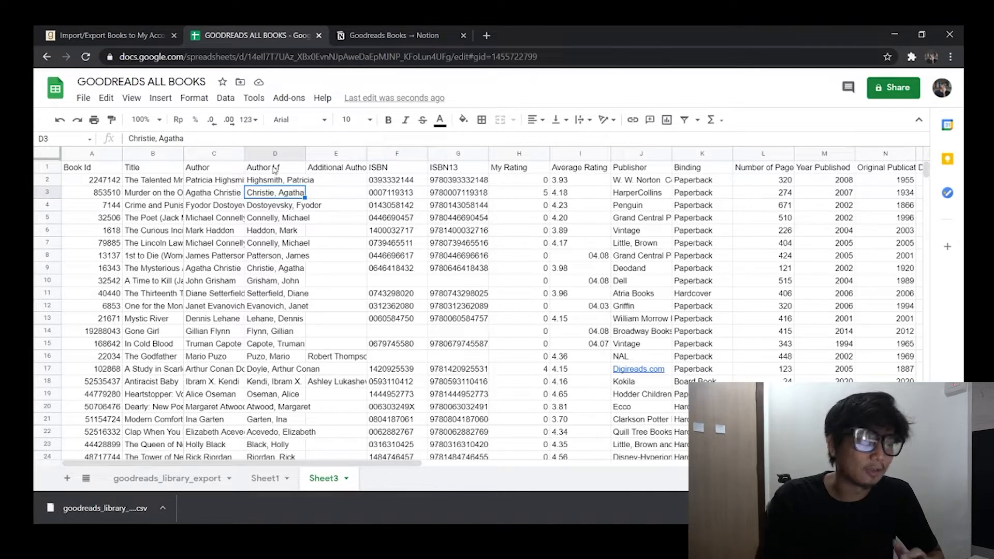
pyautogui.click(398, 35)
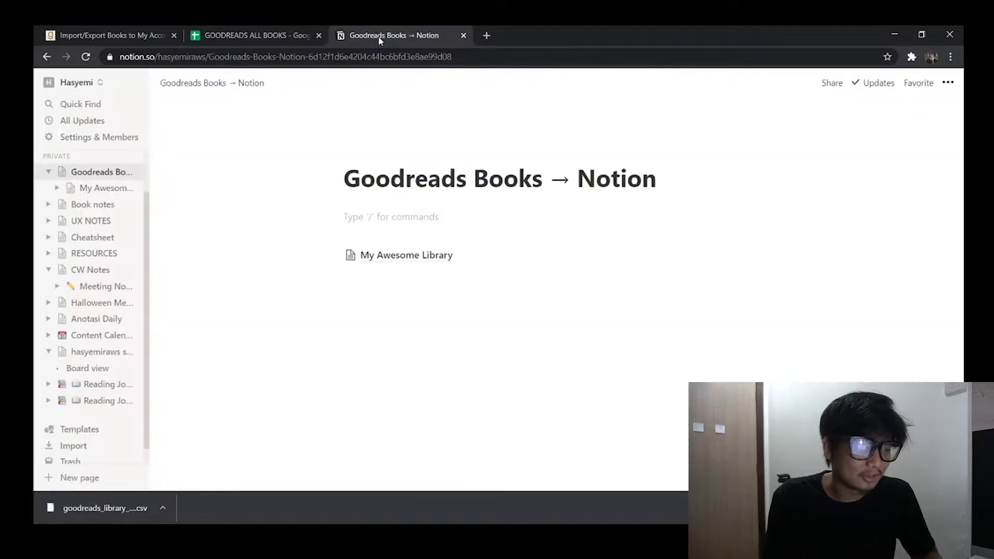
# - Add a Table - Full page database via /t and merge the Goodreads CSV into it
pyautogui.click(369, 216)
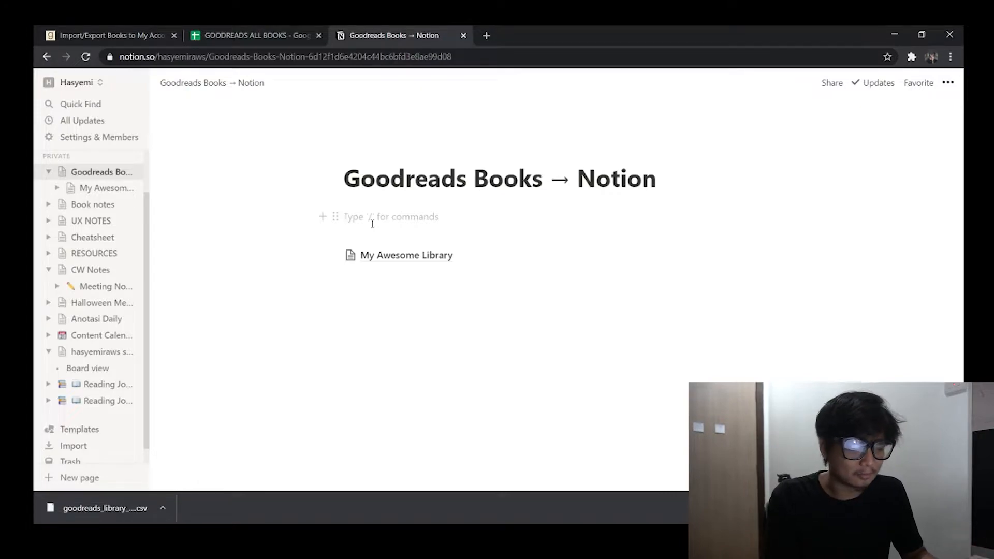
pyautogui.write('/t')
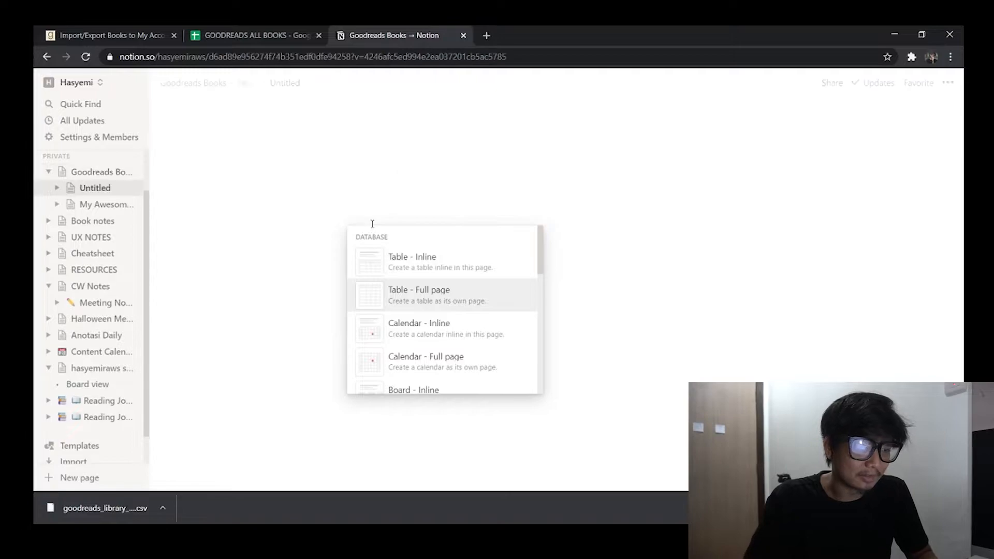
pyautogui.click(419, 295)
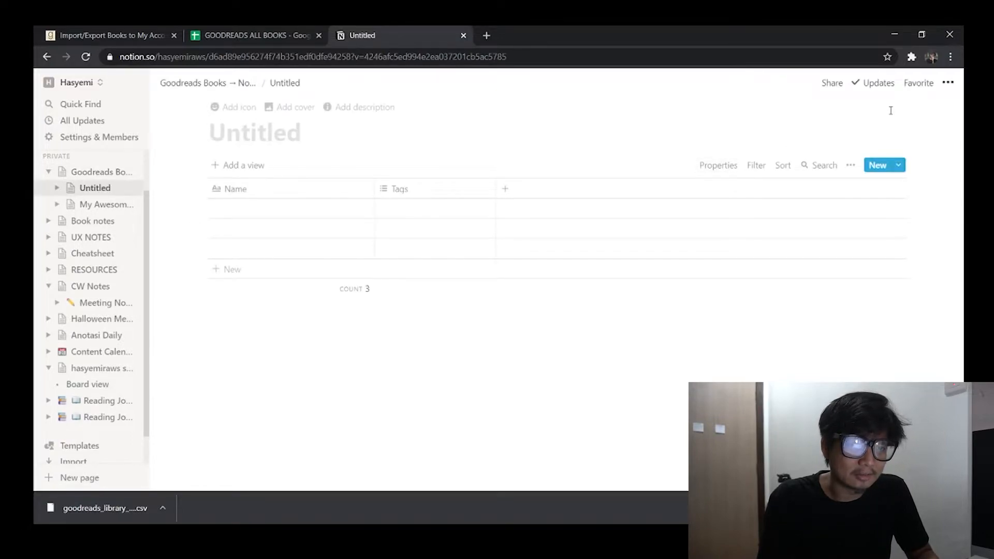
pyautogui.click(948, 83)
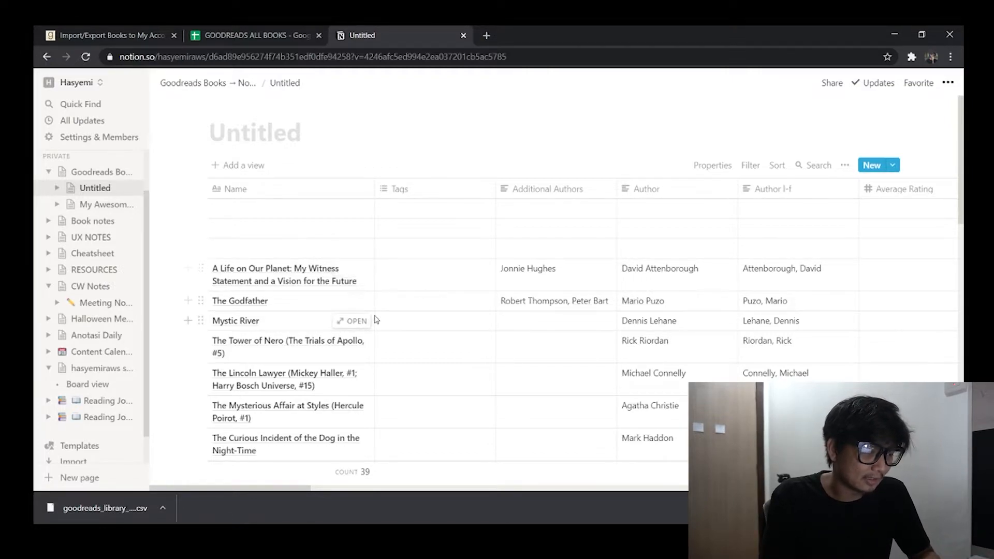
# - Check the imported table against the spreadsheet, then return to the Goodreads Books page
pyautogui.scroll(-3)
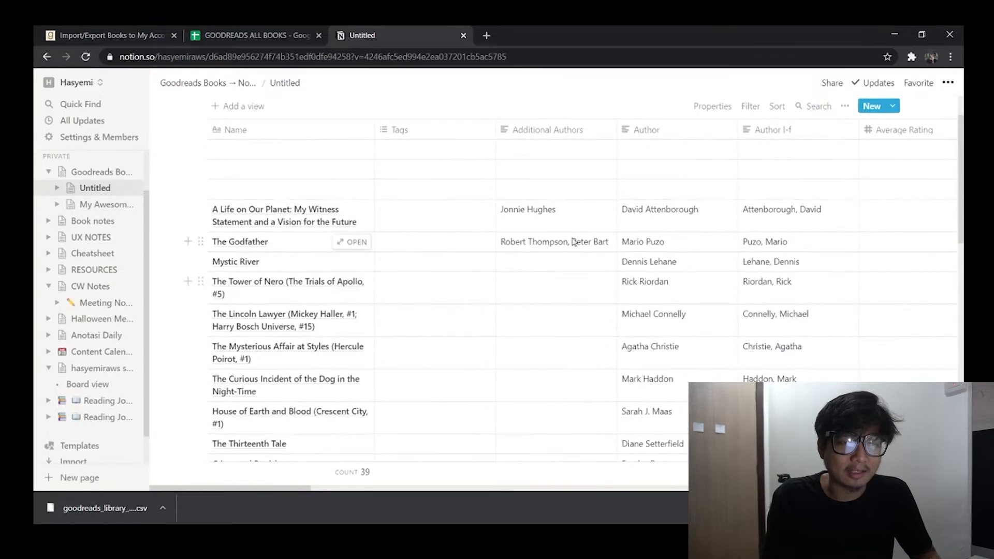
pyautogui.hscroll(3)
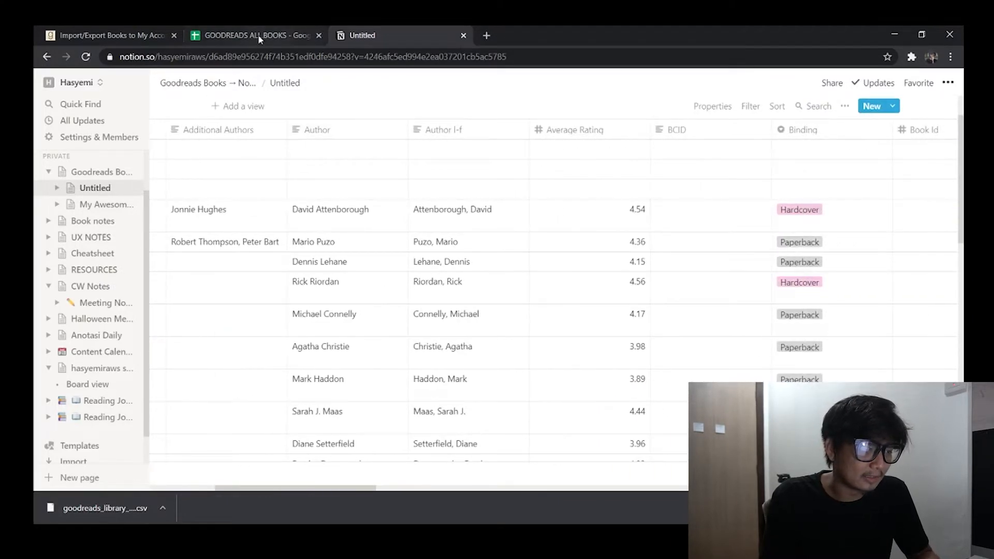
pyautogui.click(254, 36)
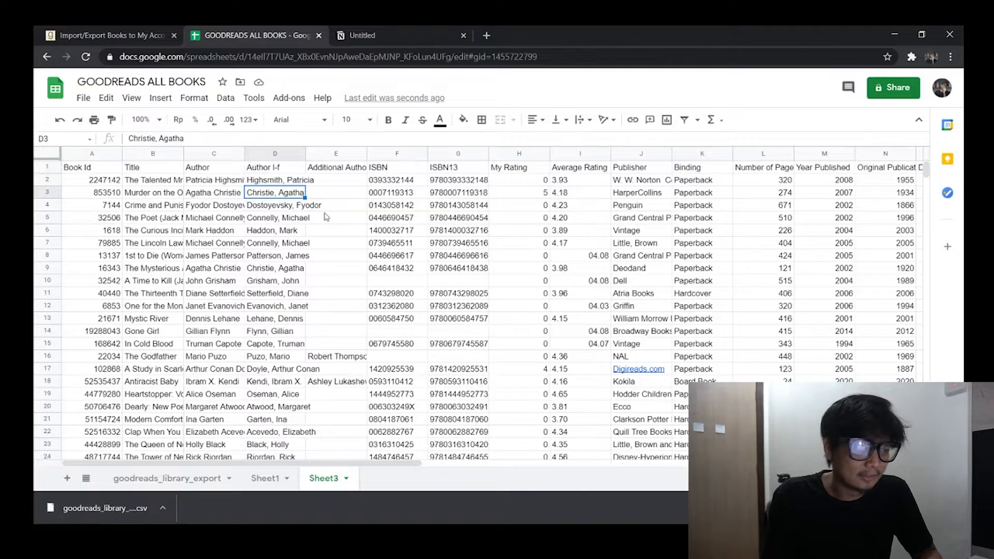
pyautogui.click(362, 35)
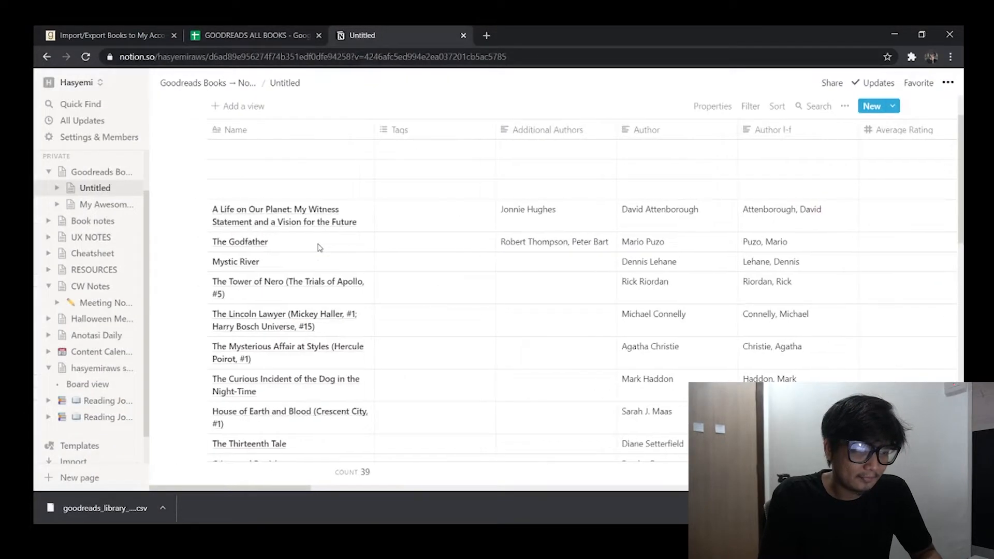
pyautogui.click(208, 83)
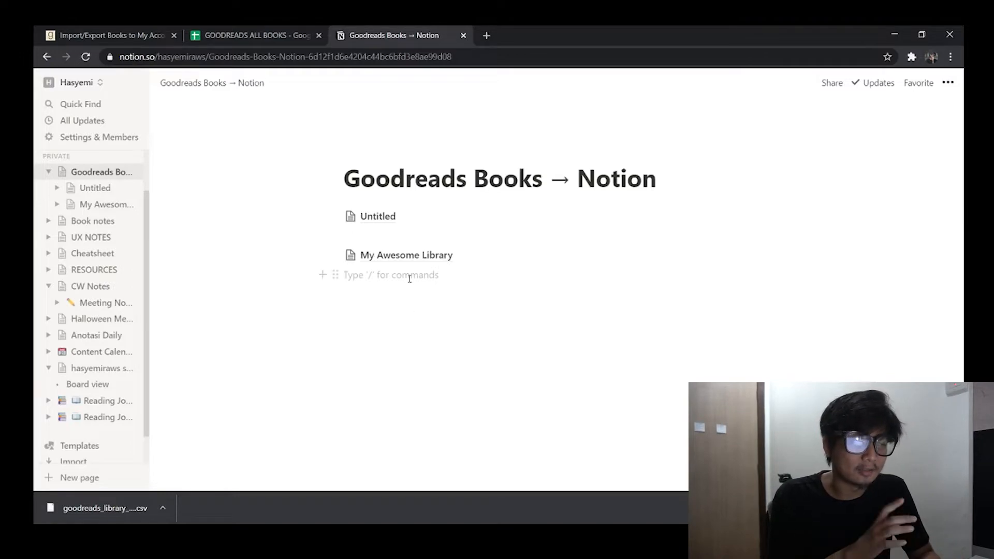
# - Review My Awesome Library's columns and rename the sheet's Author column to Author Name
pyautogui.click(405, 255)
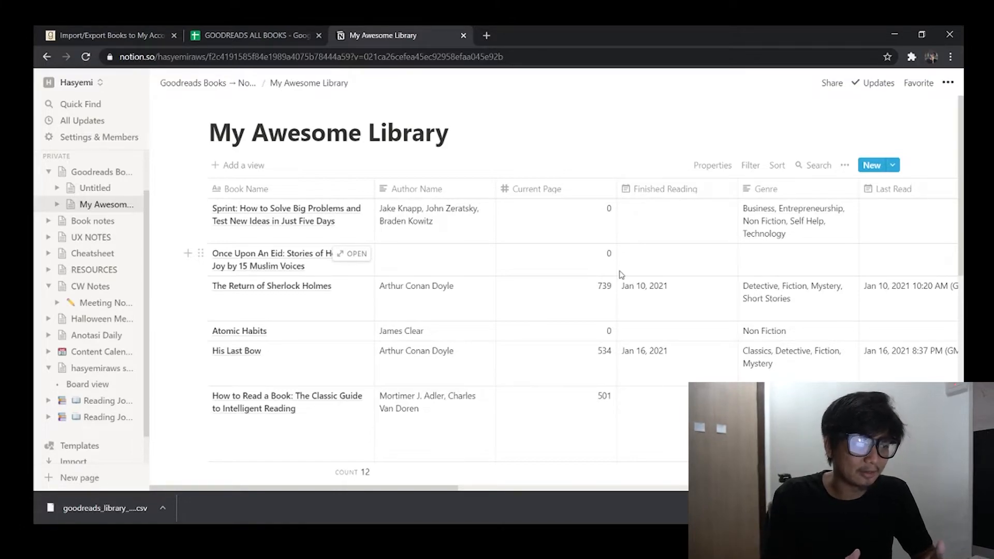
pyautogui.moveTo(654, 274)
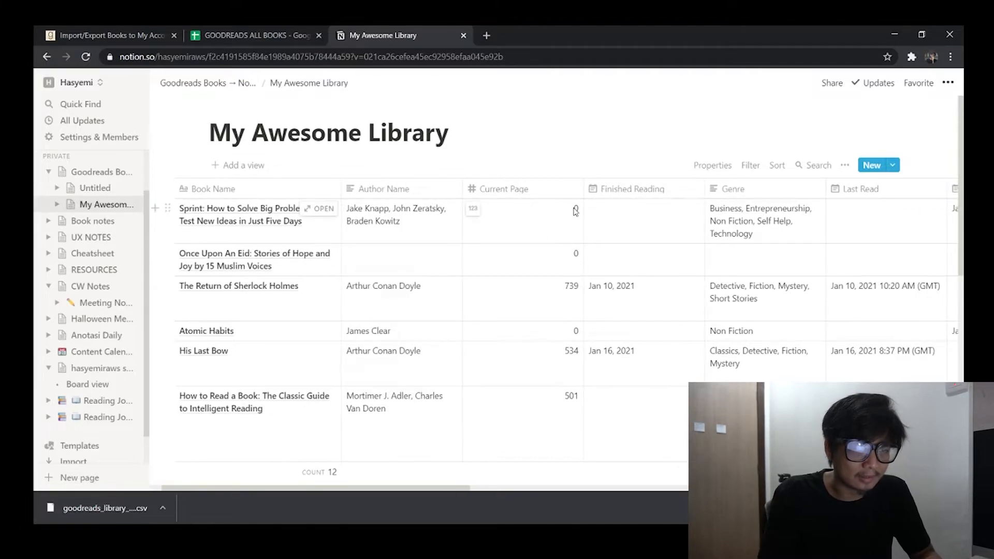
pyautogui.hscroll(3)
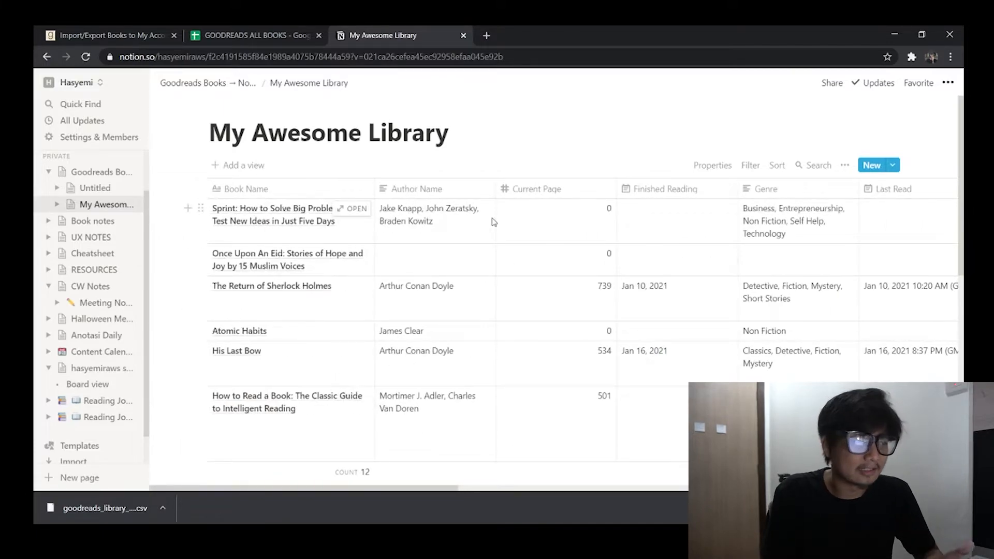
pyautogui.click(258, 35)
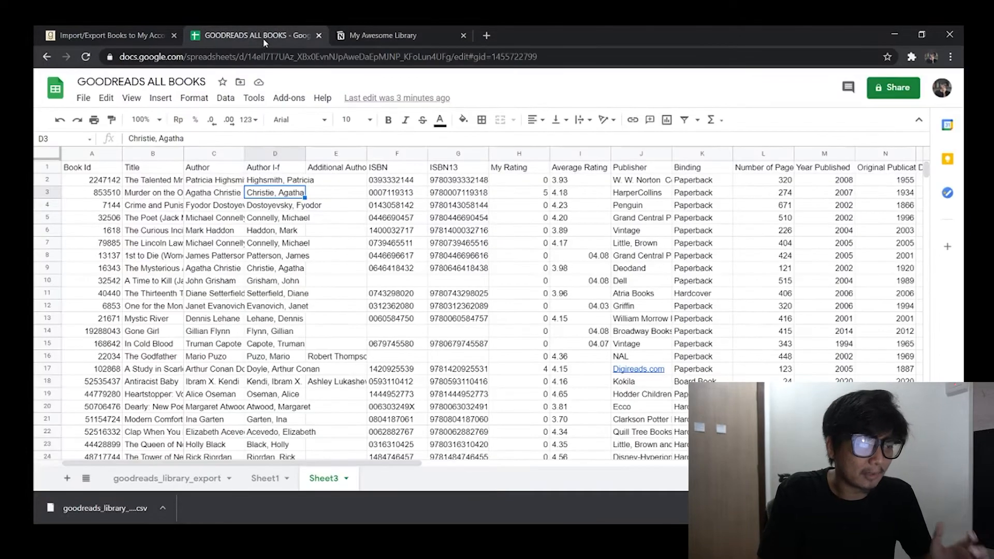
pyautogui.click(383, 35)
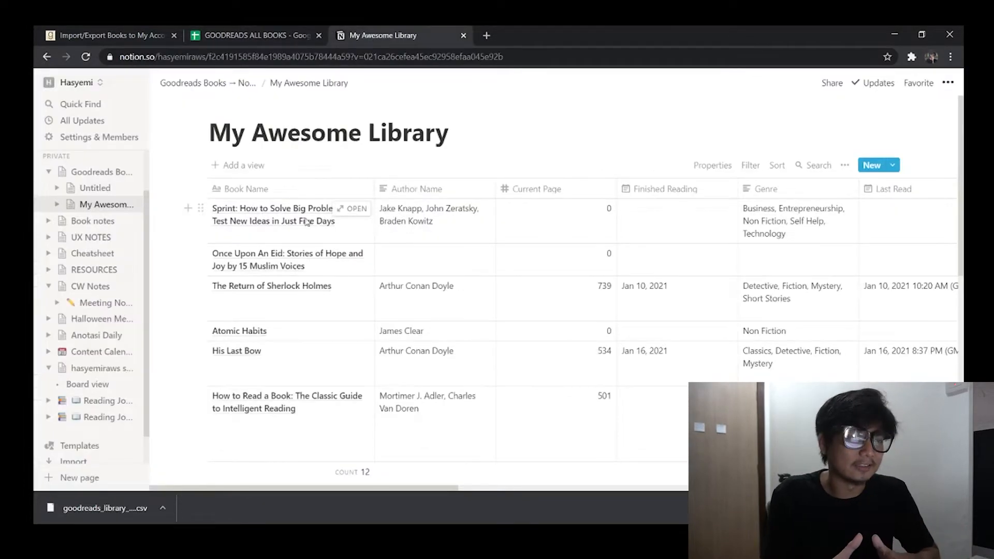
pyautogui.moveTo(476, 226)
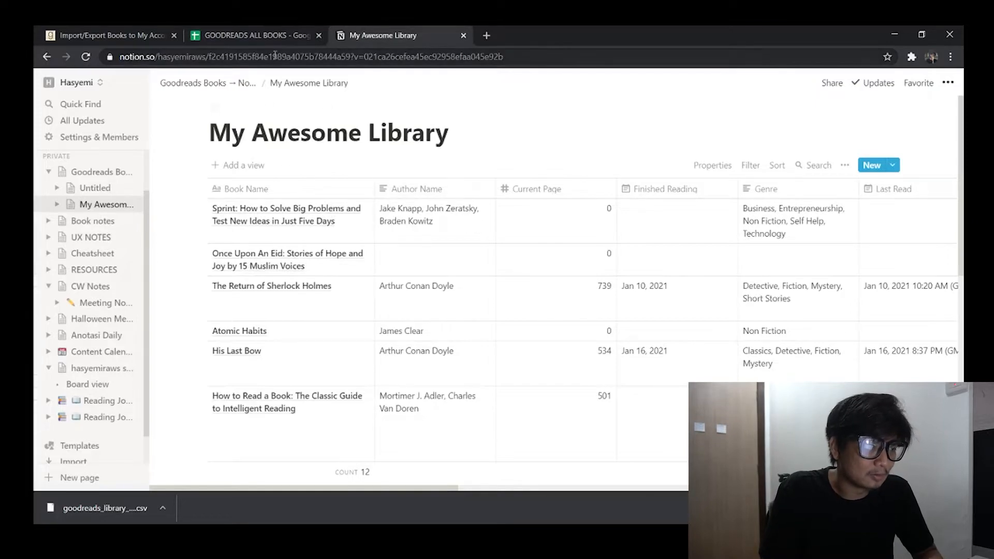
pyautogui.click(258, 35)
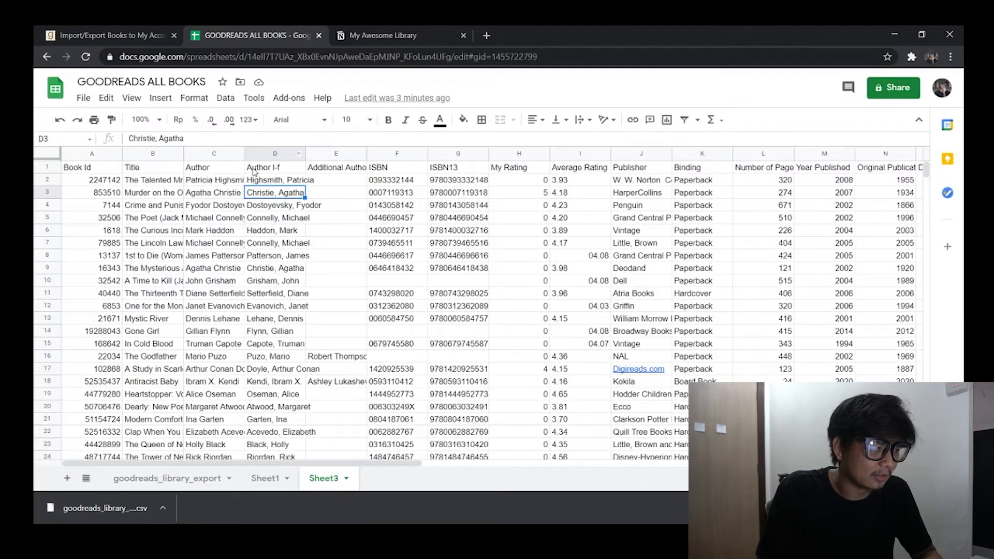
pyautogui.click(213, 167)
pyautogui.write(' Name')
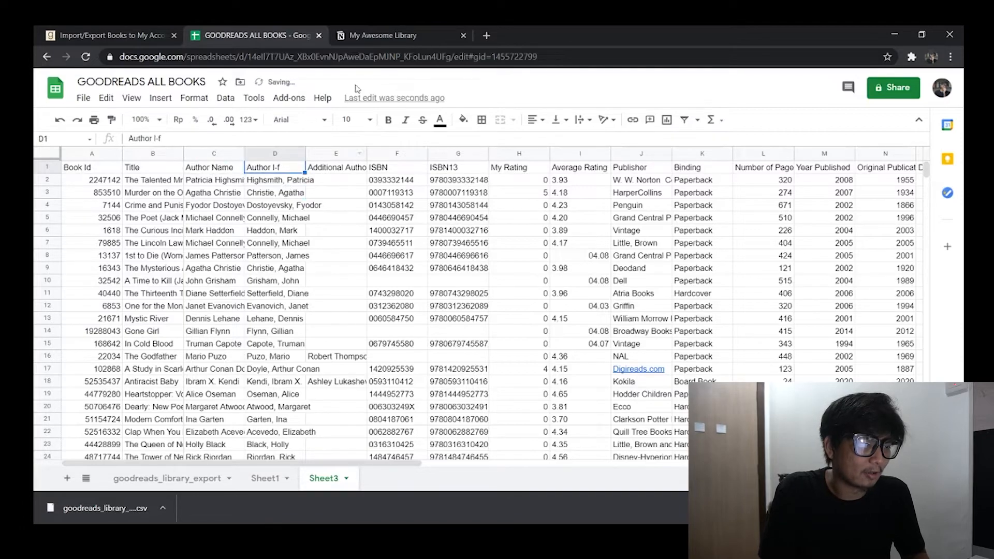
# - Scroll through My Awesome Library's properties in Notion
pyautogui.click(381, 35)
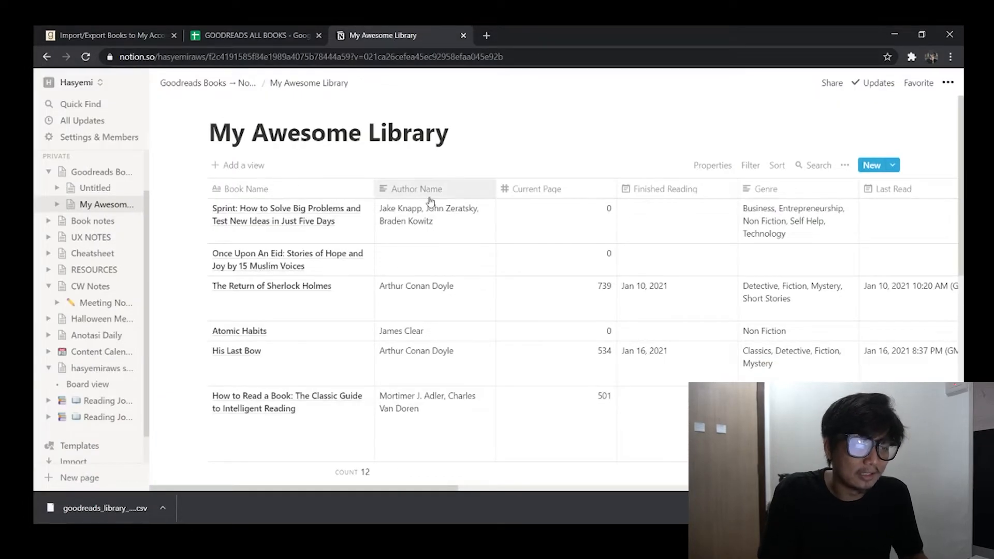
pyautogui.hscroll(3)
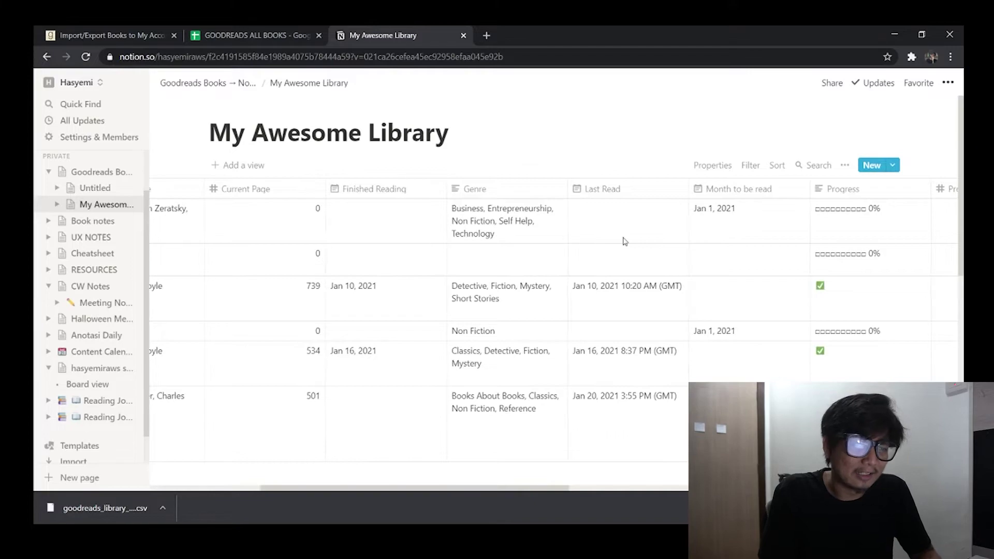
pyautogui.hscroll(3)
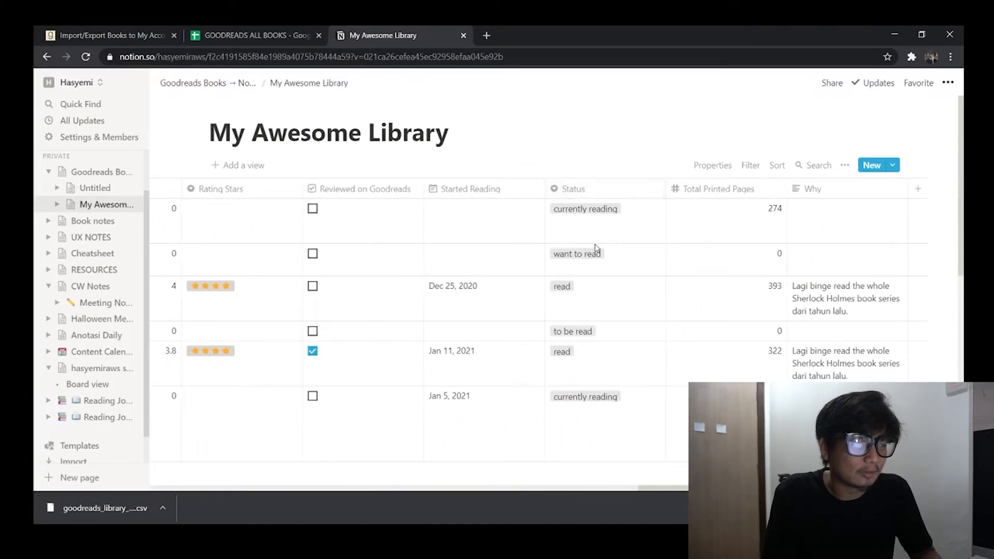
# - Scan the sheet's header row and select the Status column to compare with Notion
pyautogui.click(259, 35)
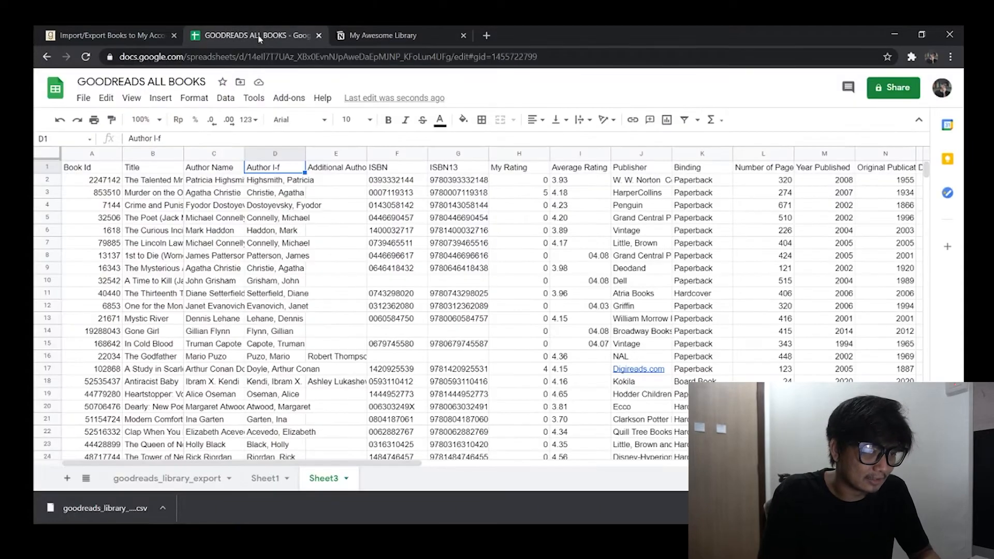
pyautogui.hscroll(3)
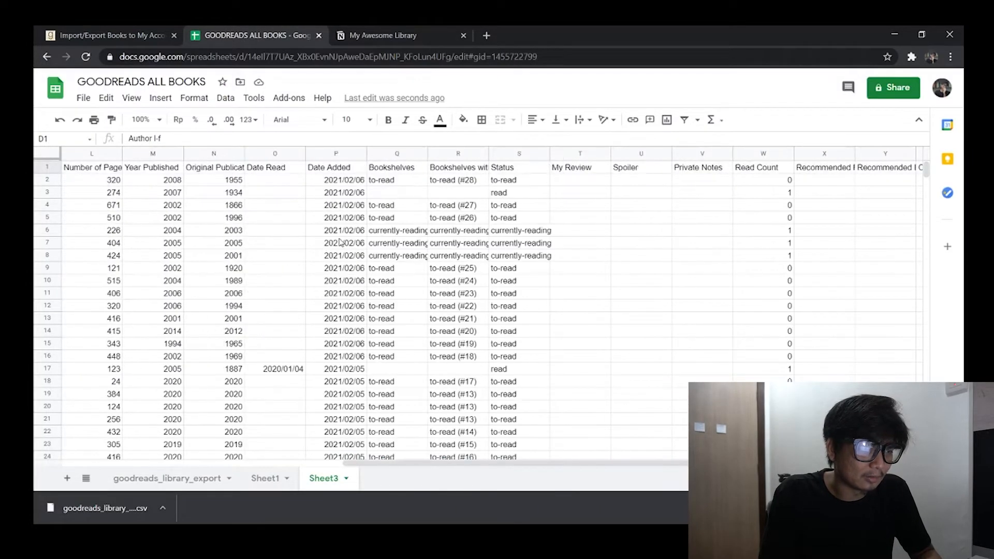
pyautogui.hscroll(3)
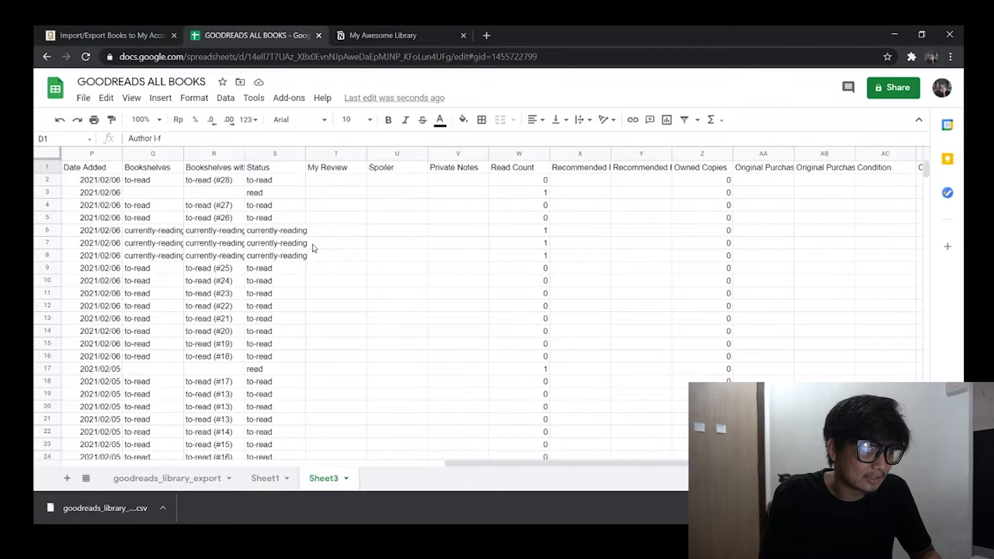
pyautogui.hscroll(-3)
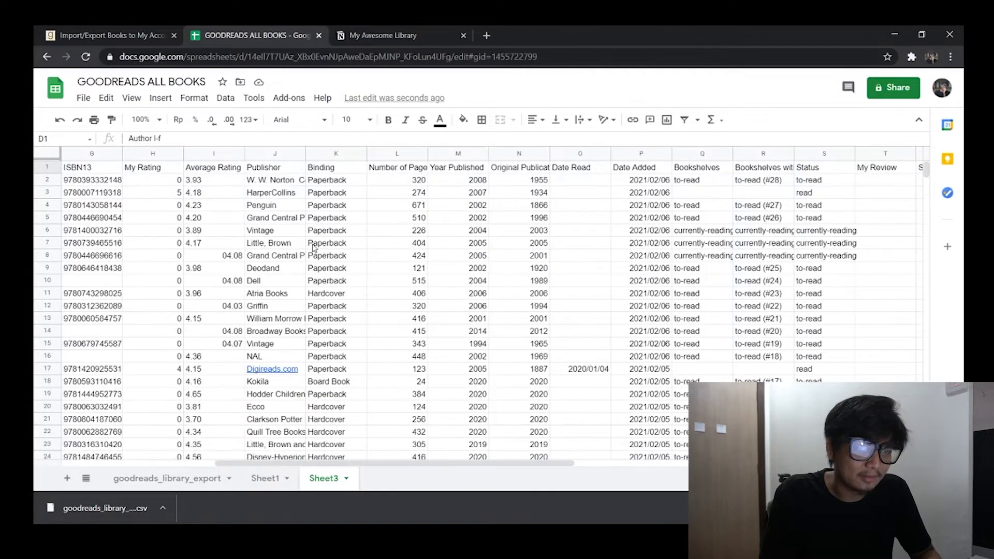
pyautogui.hscroll(3)
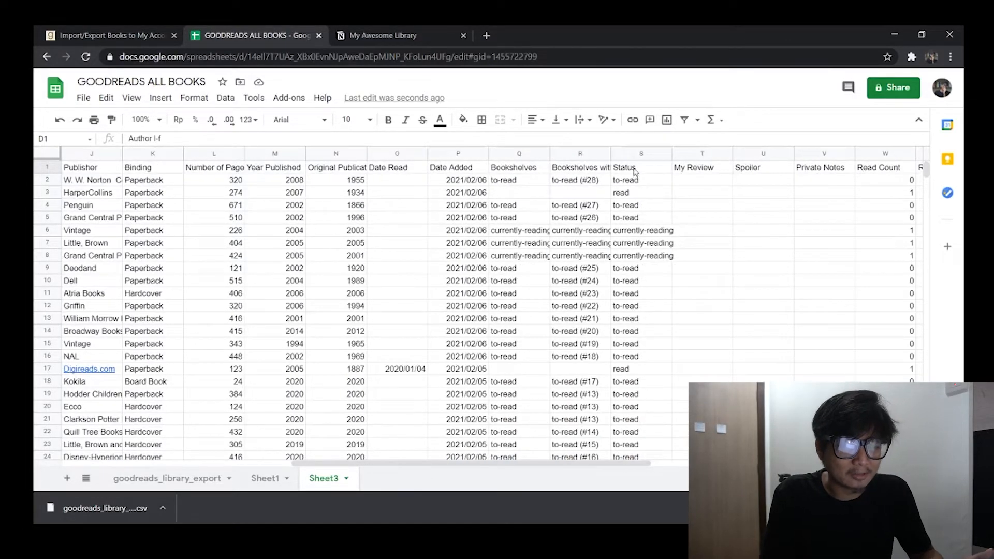
pyautogui.click(635, 167)
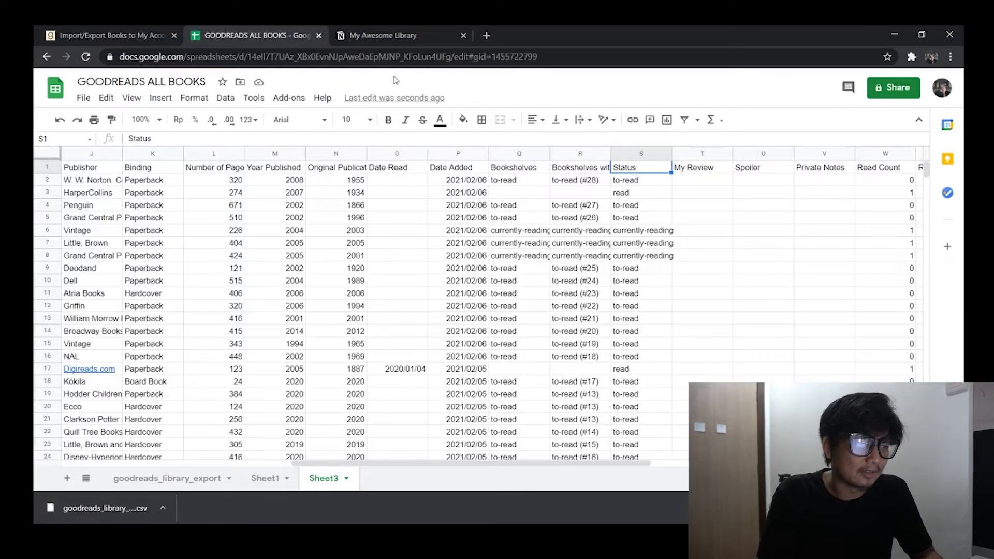
pyautogui.click(382, 35)
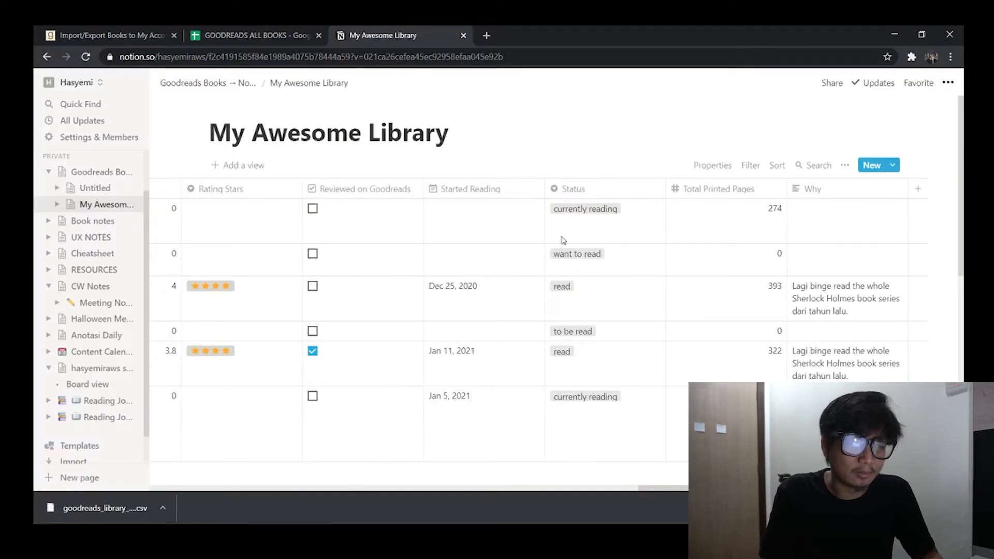
pyautogui.moveTo(565, 323)
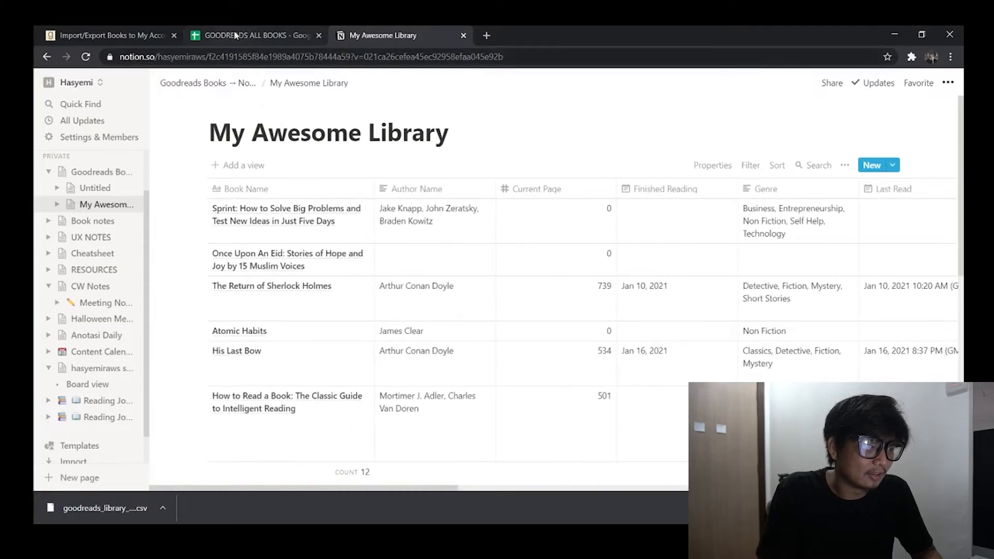
# - Compare the sheet's Title header in B1 with Notion's Book Name column
pyautogui.click(252, 35)
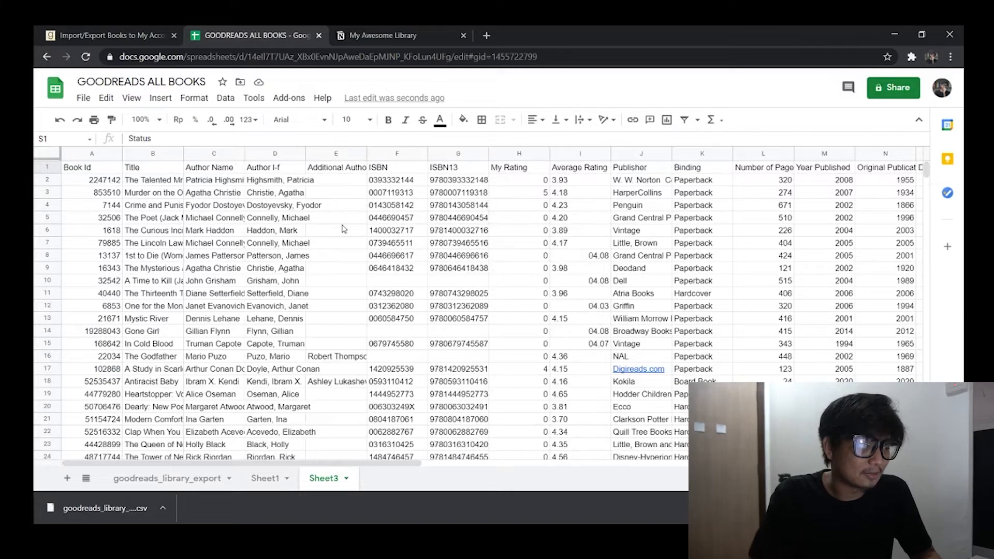
pyautogui.click(147, 167)
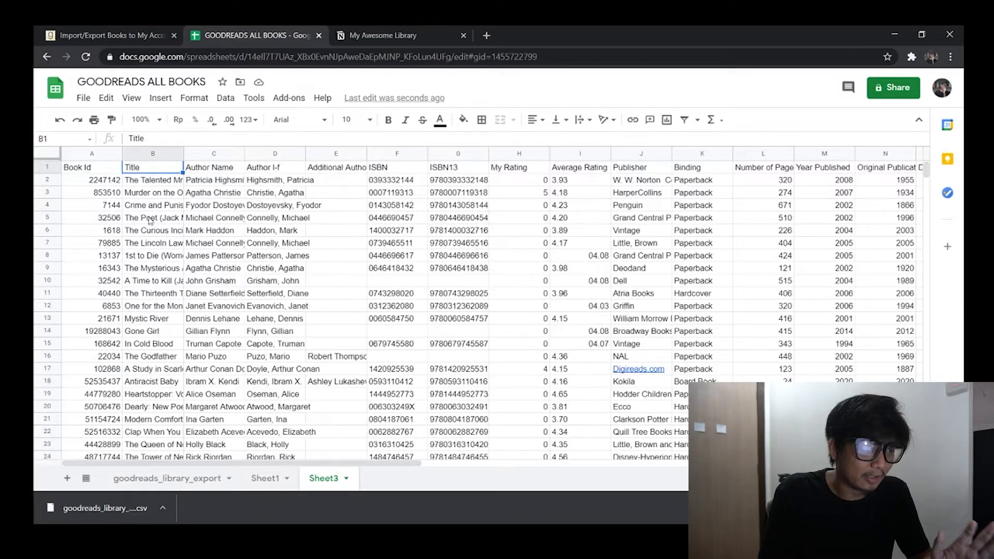
pyautogui.click(382, 35)
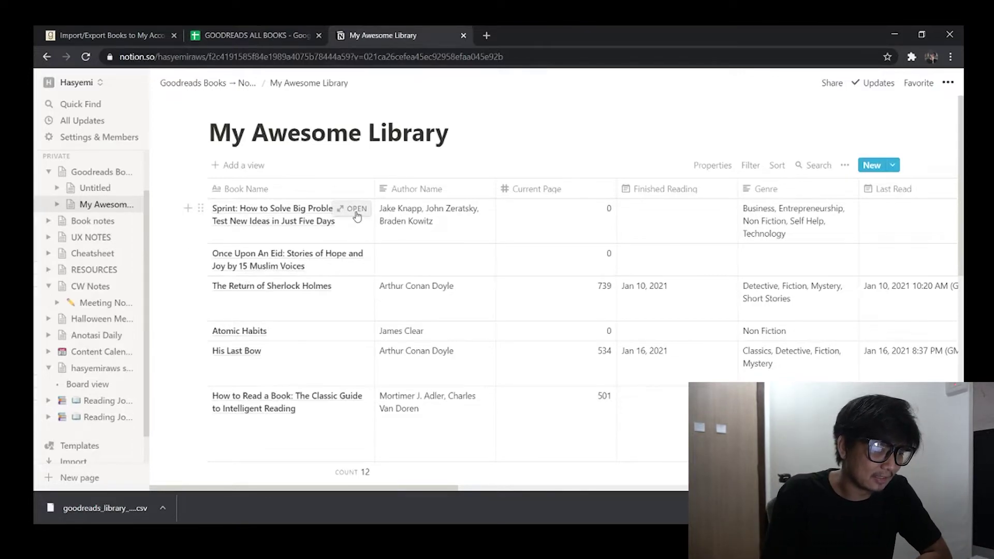
pyautogui.click(355, 209)
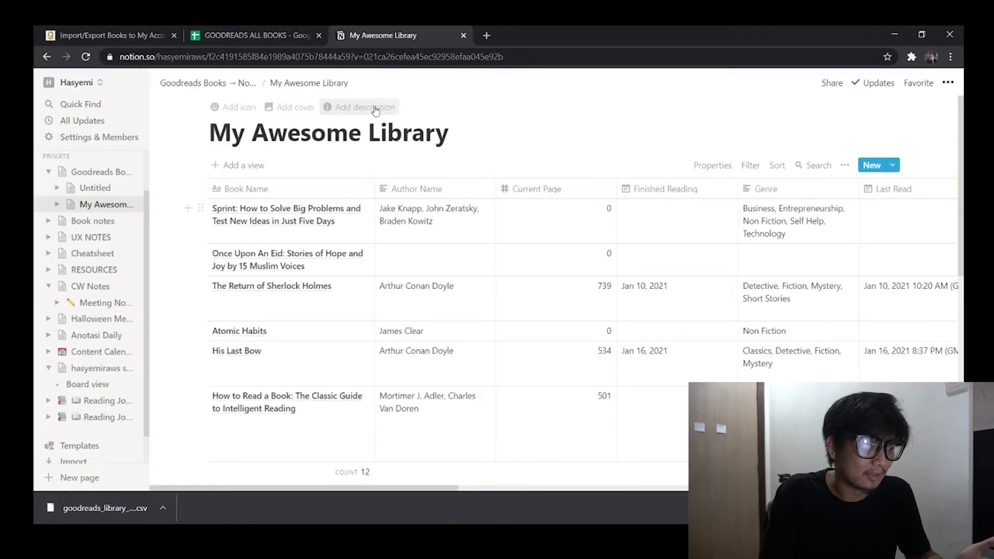
pyautogui.click(253, 35)
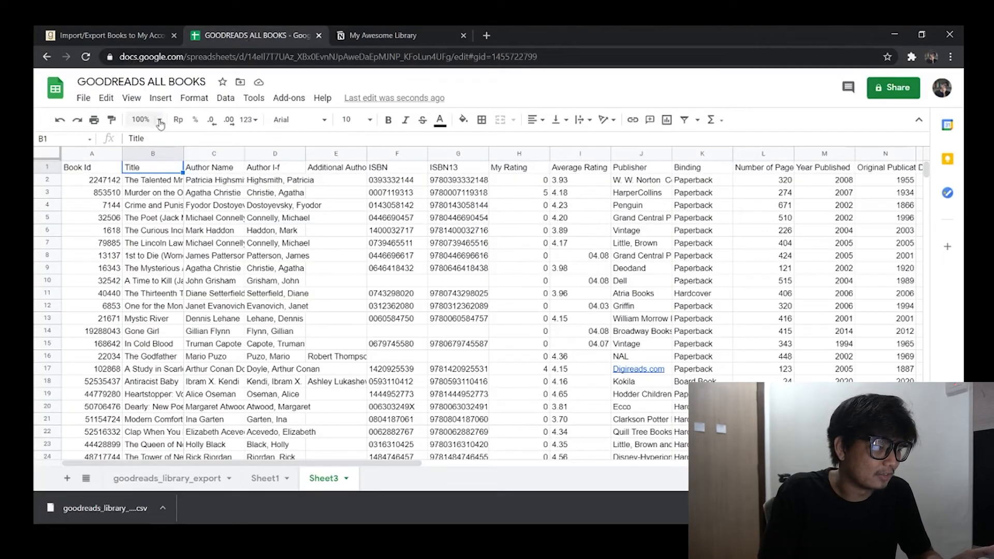
# - Download the current sheet as Comma-separated values (.csv), then return to Notion
pyautogui.click(84, 98)
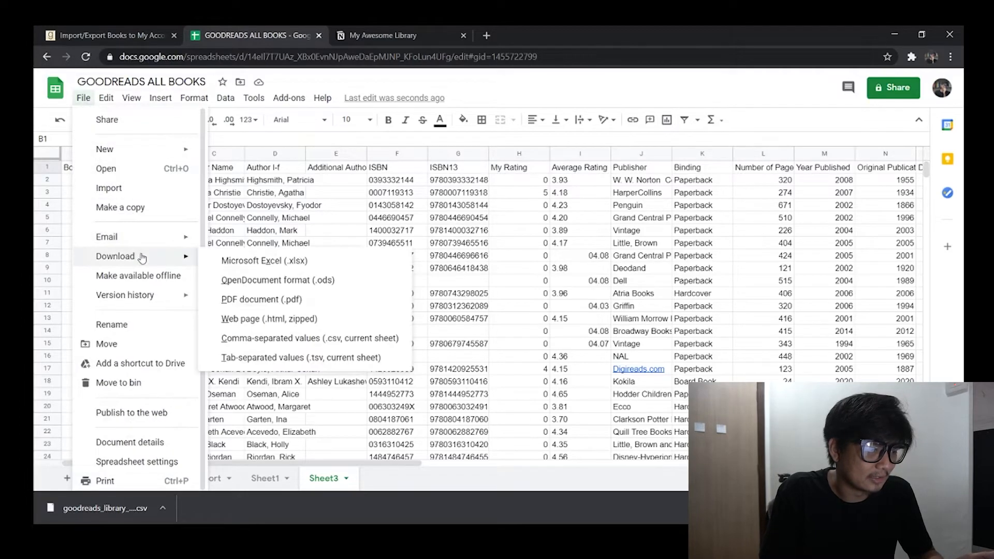
pyautogui.moveTo(301, 341)
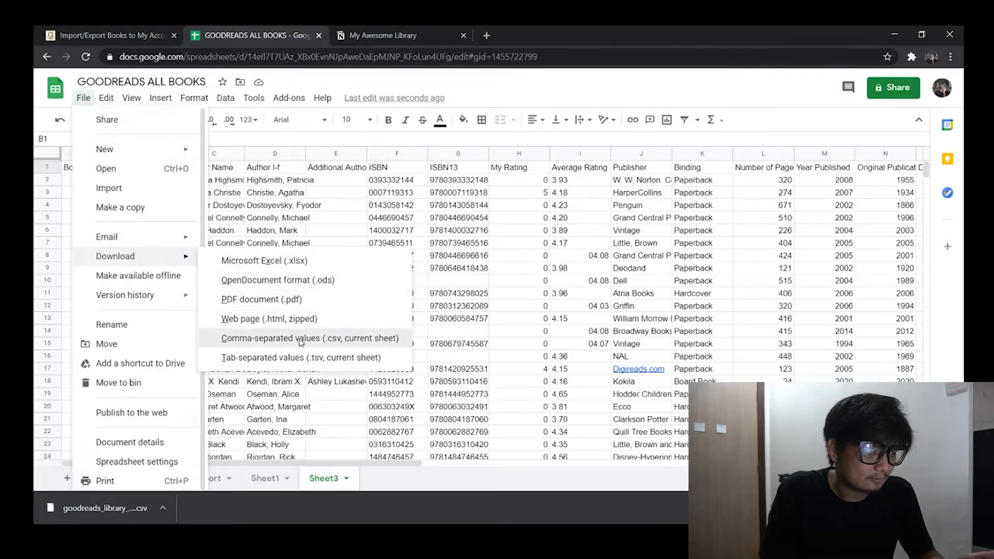
pyautogui.click(300, 338)
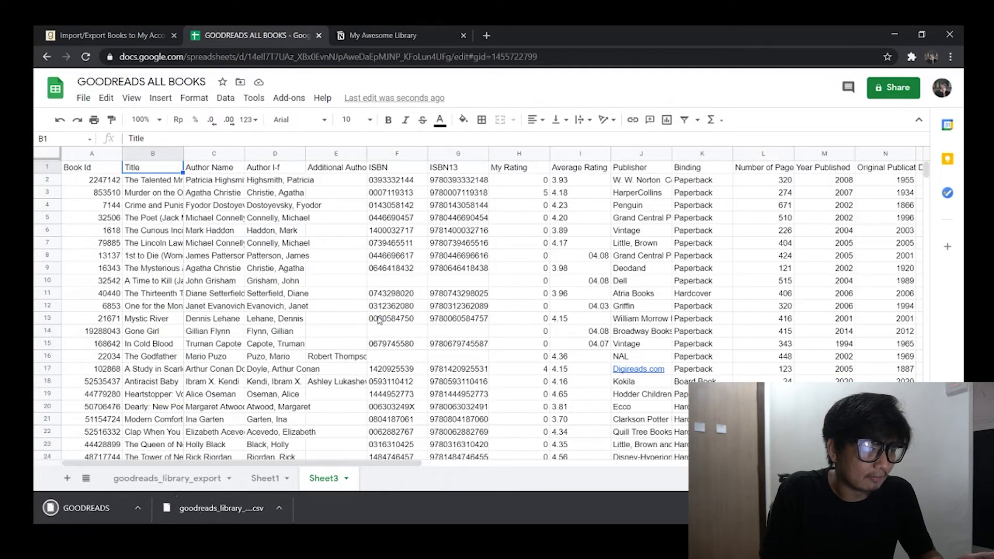
pyautogui.click(387, 36)
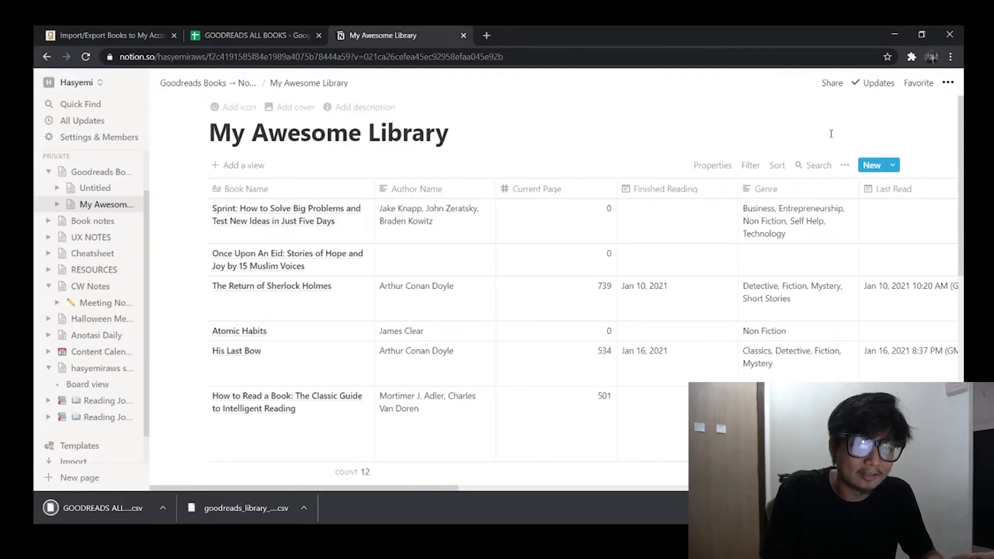
# - Merge the GOODREADS ALL BOOKS csv through the ••• menu and confirm 48 books appear
pyautogui.click(948, 83)
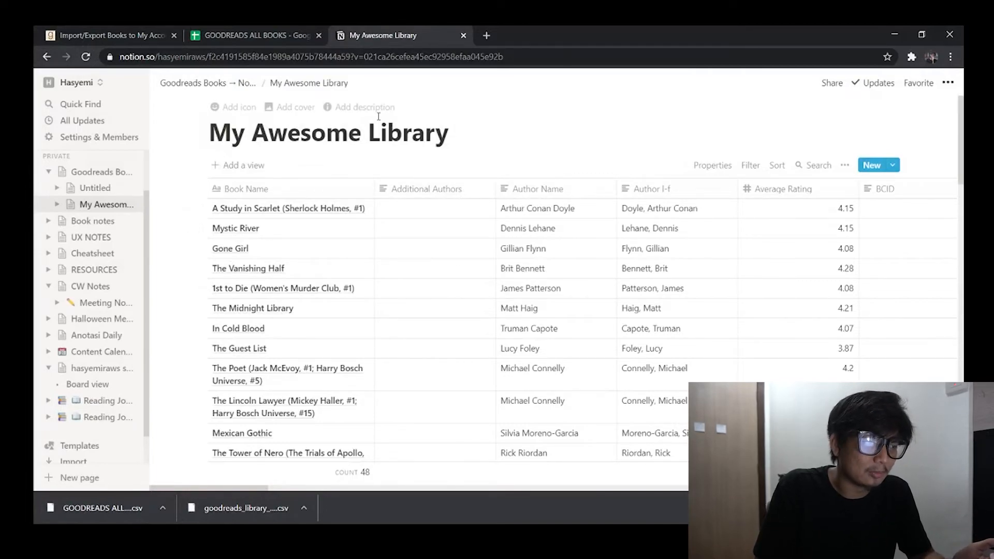
pyautogui.click(256, 36)
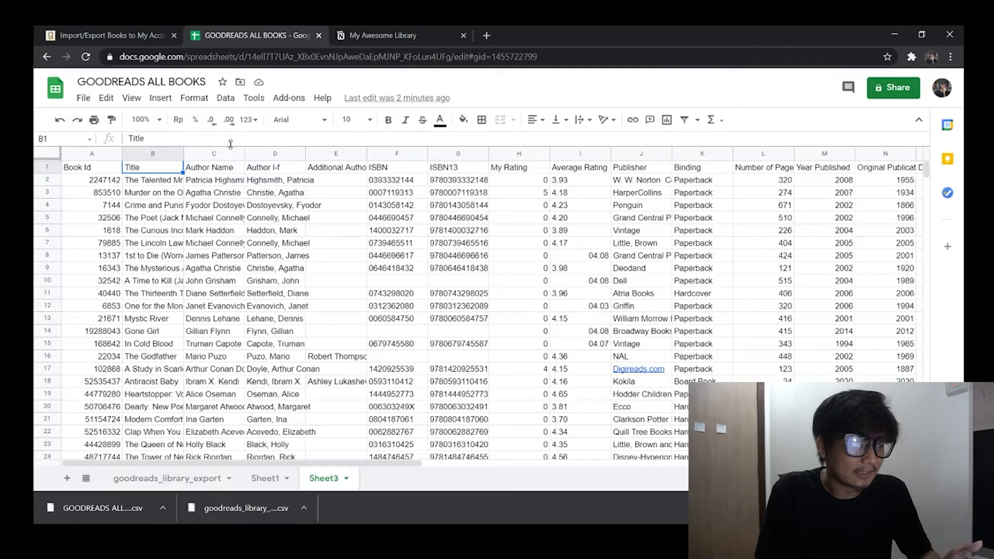
pyautogui.click(388, 35)
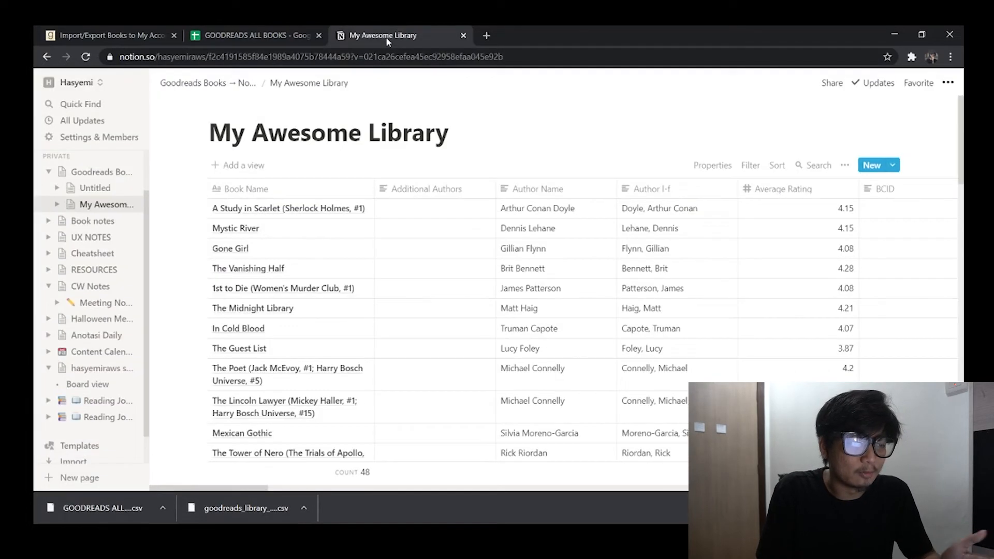
pyautogui.moveTo(476, 194)
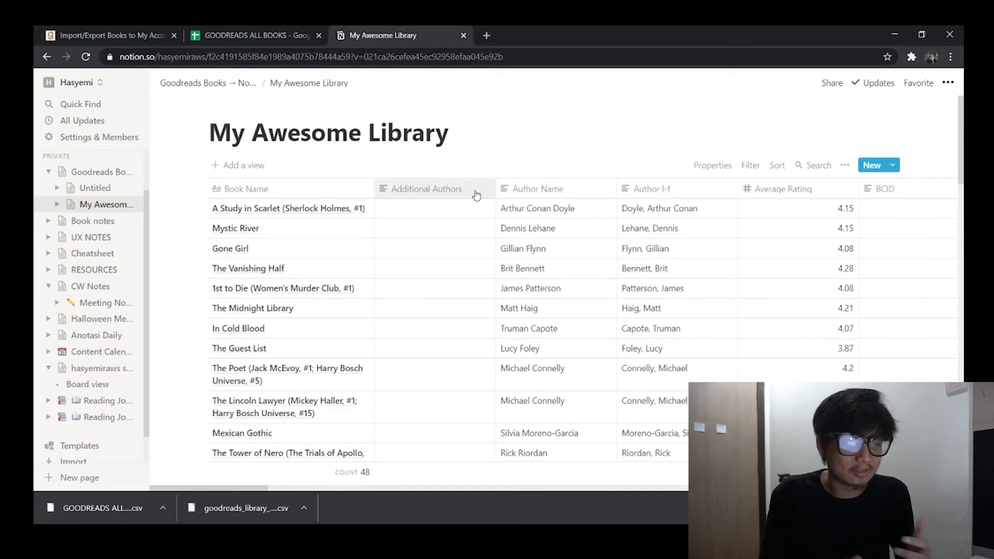